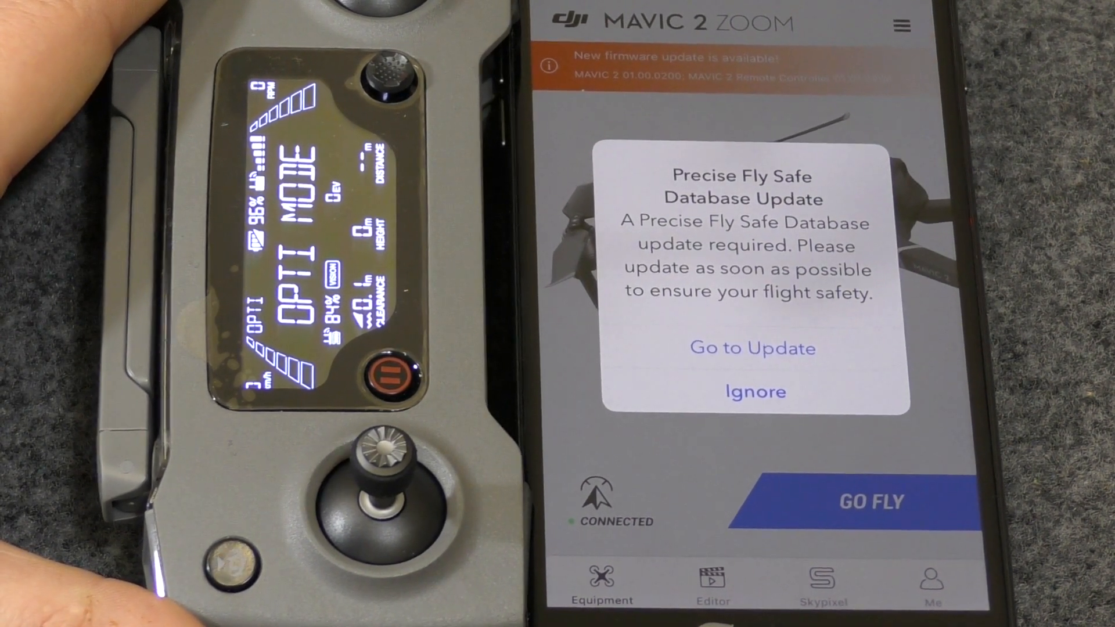
Step: Ignore the Precise Fly Safe Database Update prompt on the Mavic 2 Zoom home screen
left_click(754, 391)
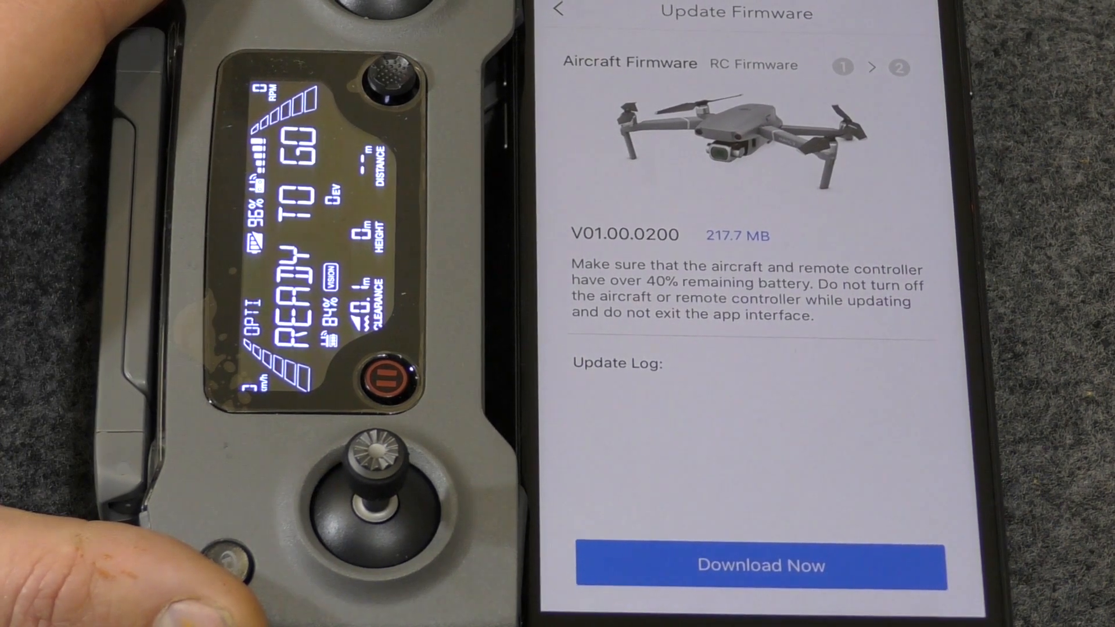
Step: Start the 217.7 MB download of aircraft firmware V01.00.0200
left_click(760, 565)
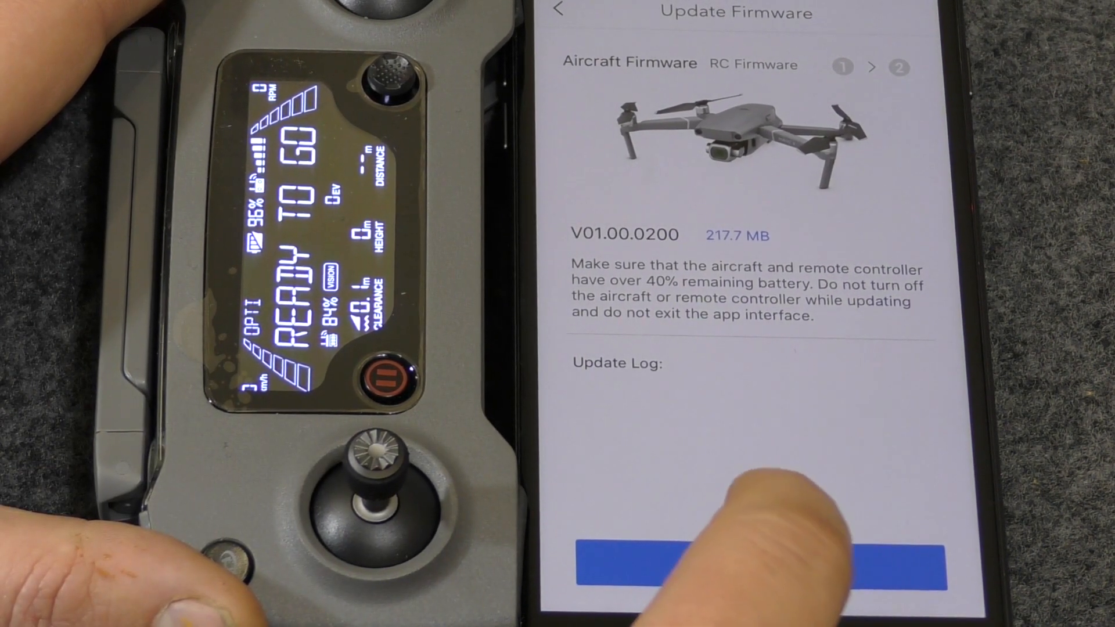